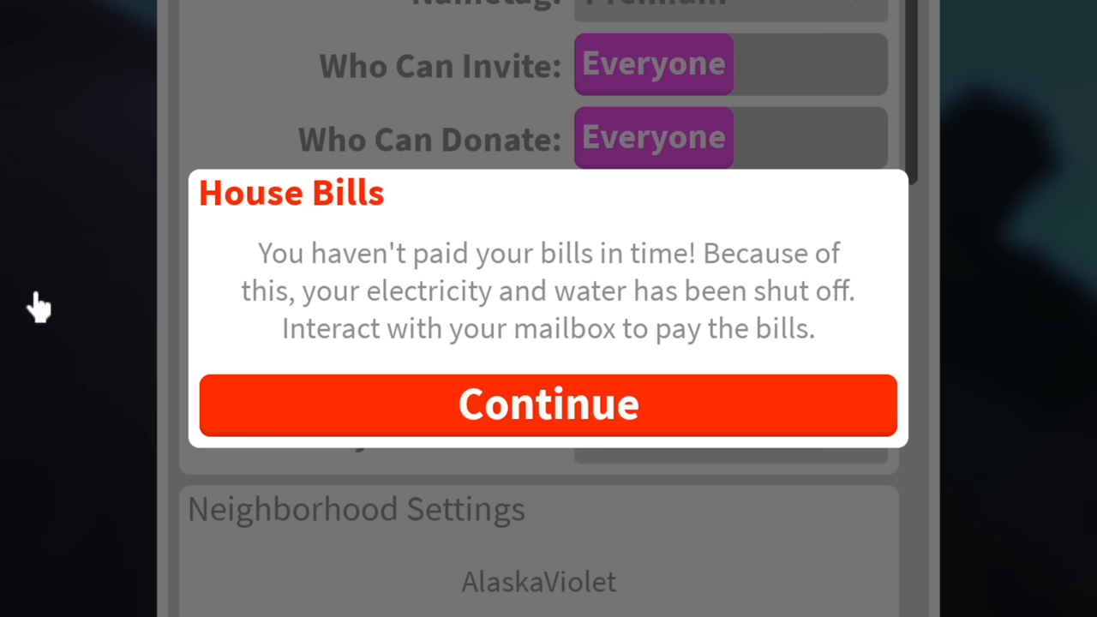
mouse_move(178, 304)
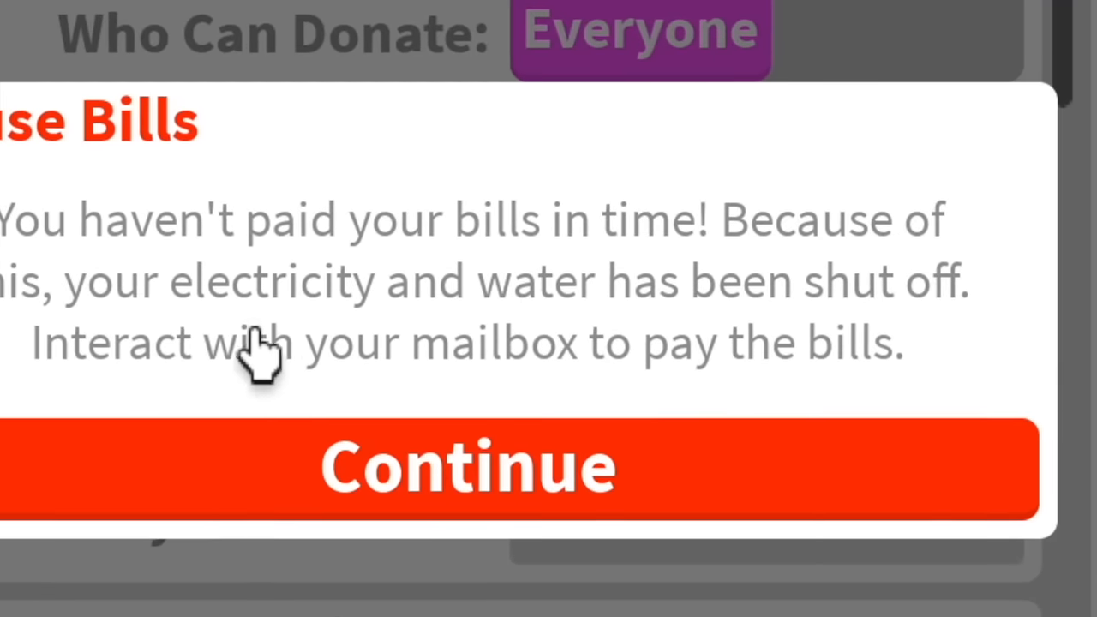
- Close the unpaid House Bills warning so the wooded plot is available
click(467, 467)
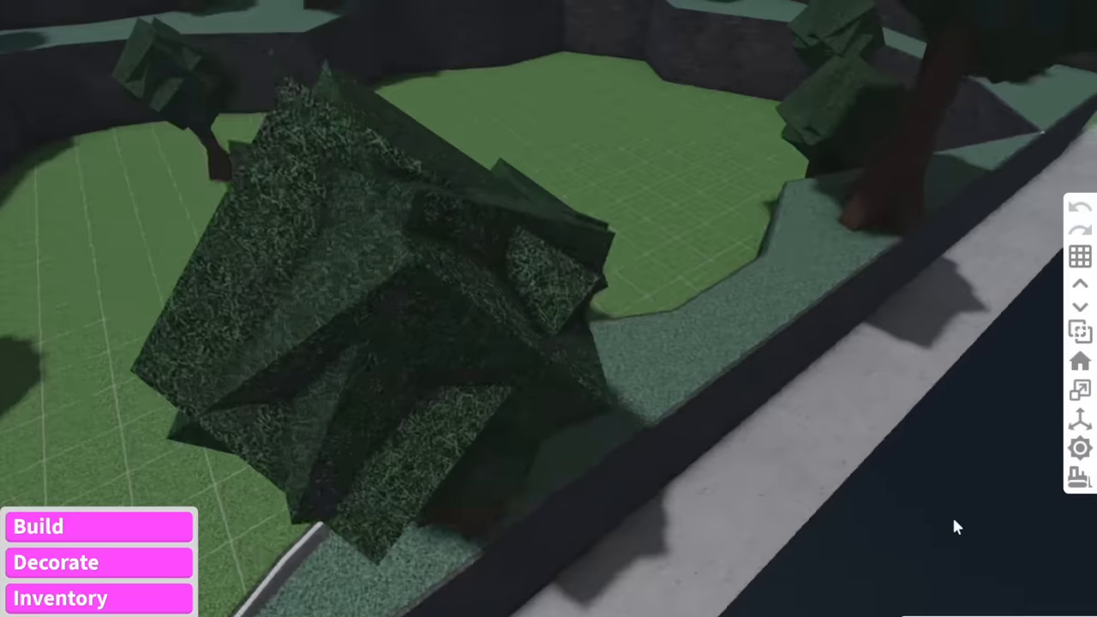
- Draw the cabin walls from the Walls category and pick their dark log colour
click(38, 527)
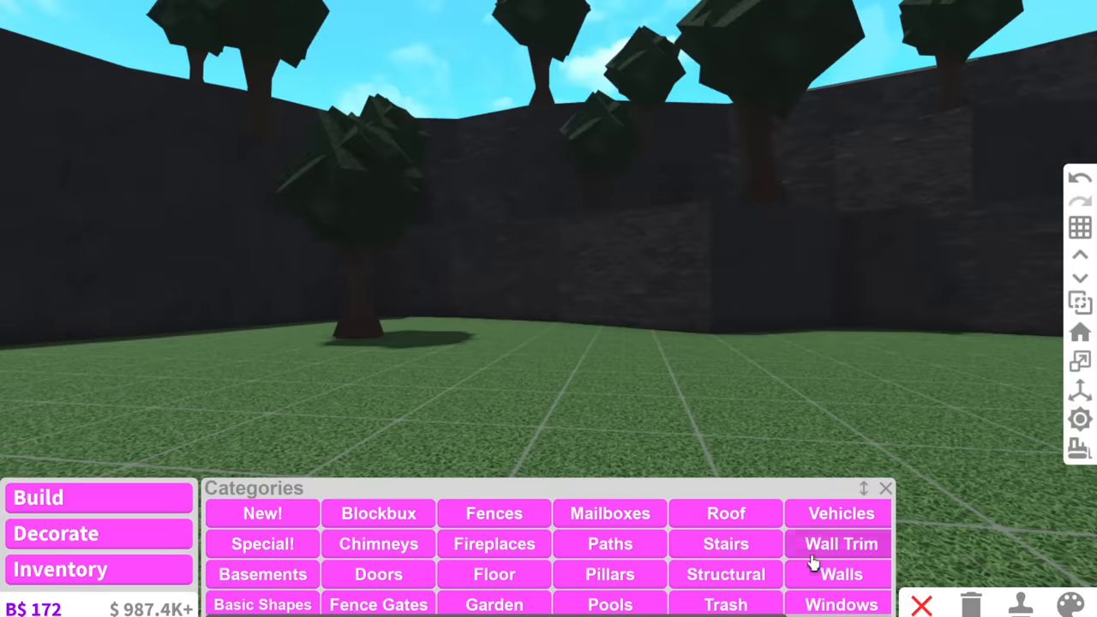
click(841, 574)
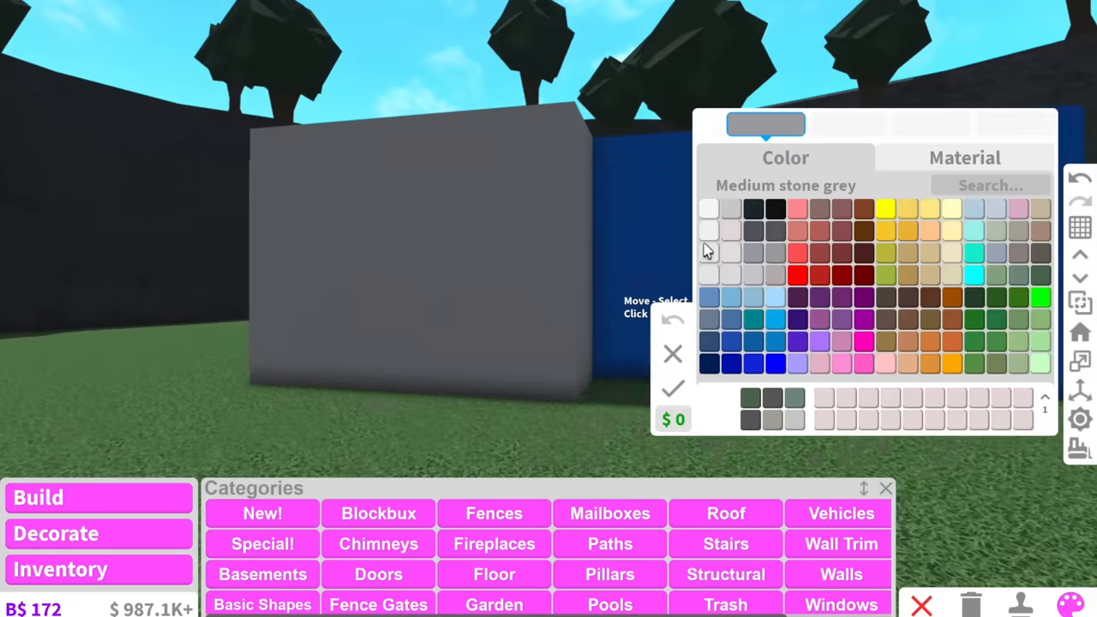
click(964, 157)
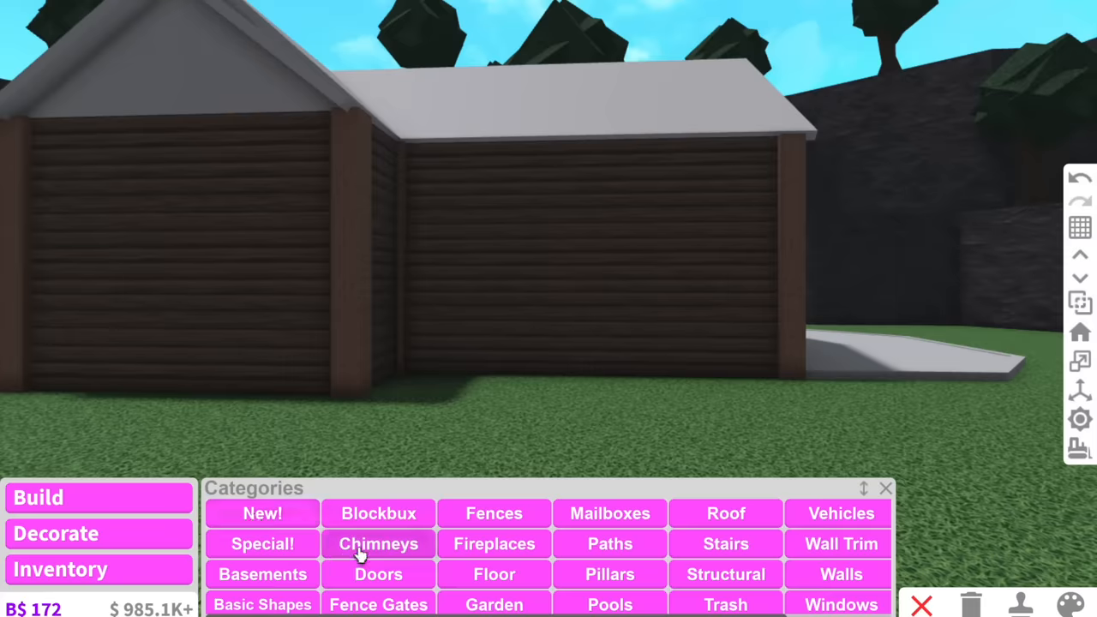
- Place the Large Stone Chimney on the cabin and paint it a grey tone
click(378, 543)
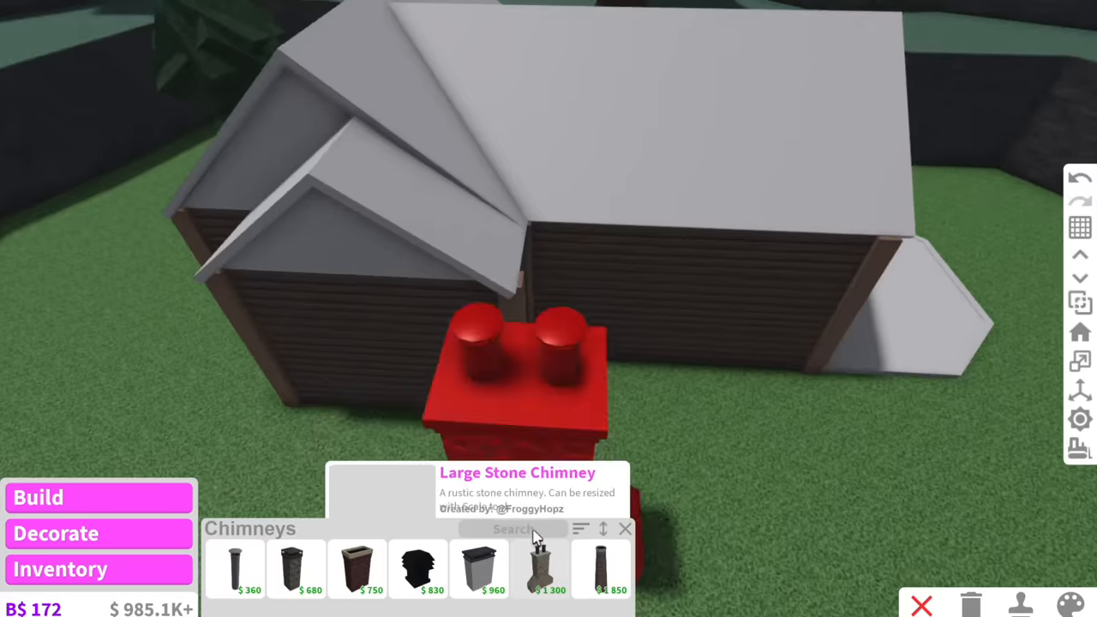
click(540, 568)
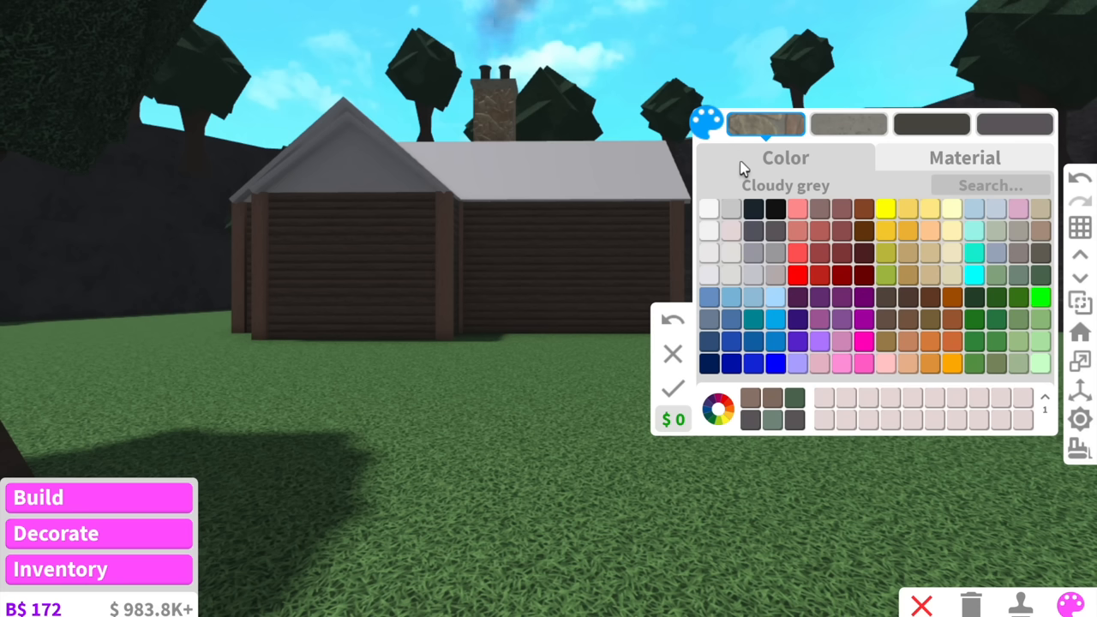
click(730, 212)
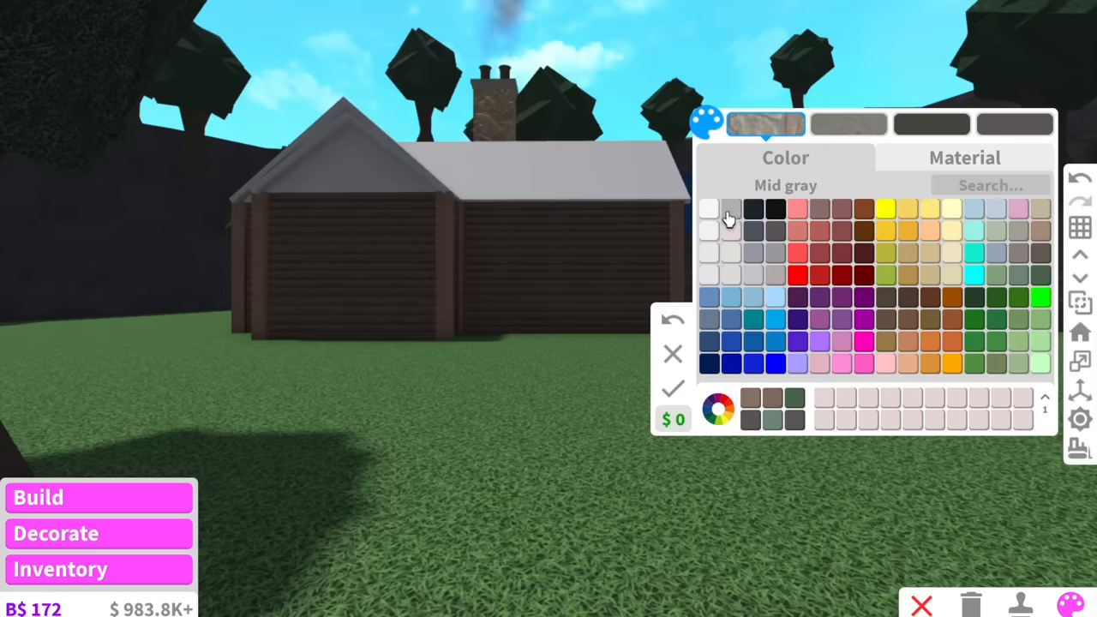
click(964, 157)
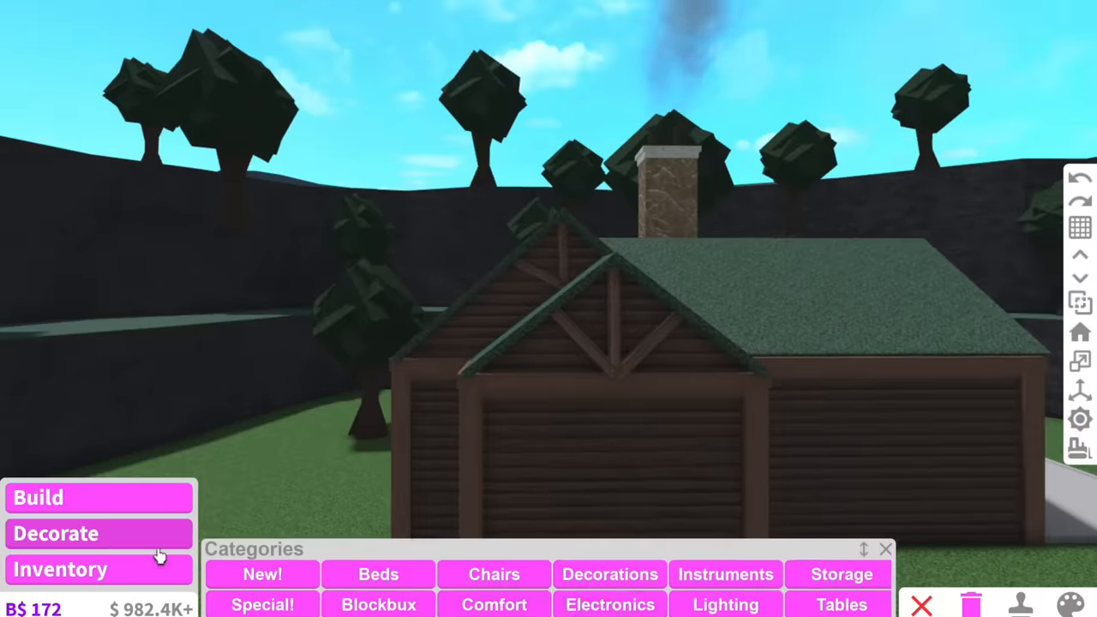
- Bring up the decoration catalogue to find wall lanterns for the cabin front
click(725, 604)
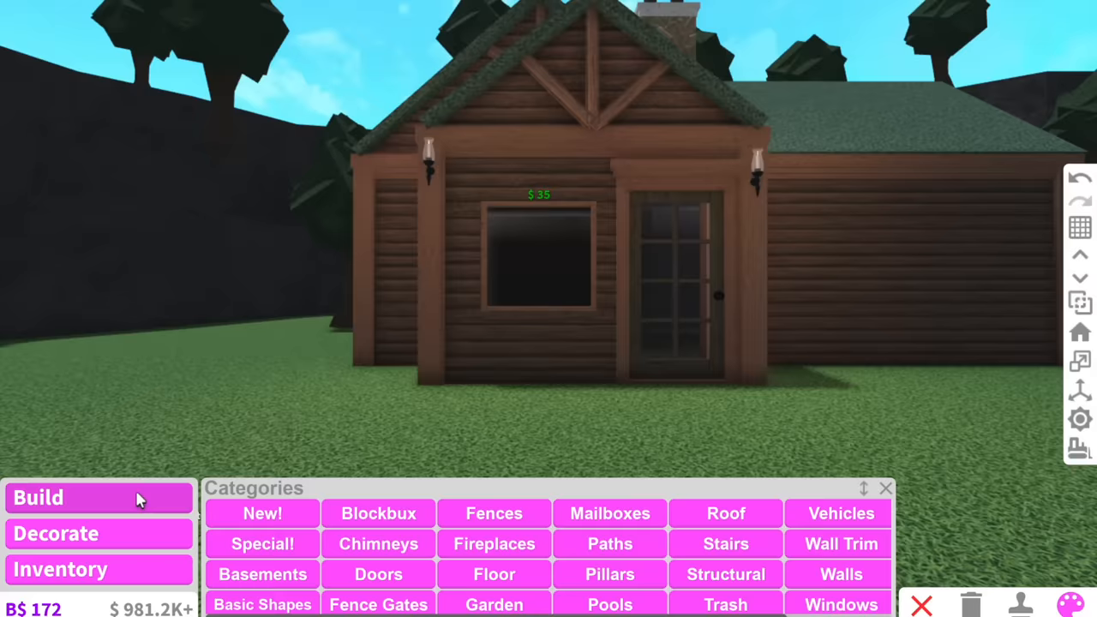
- Place a row of Square Windows along the cabin's side wall
click(725, 573)
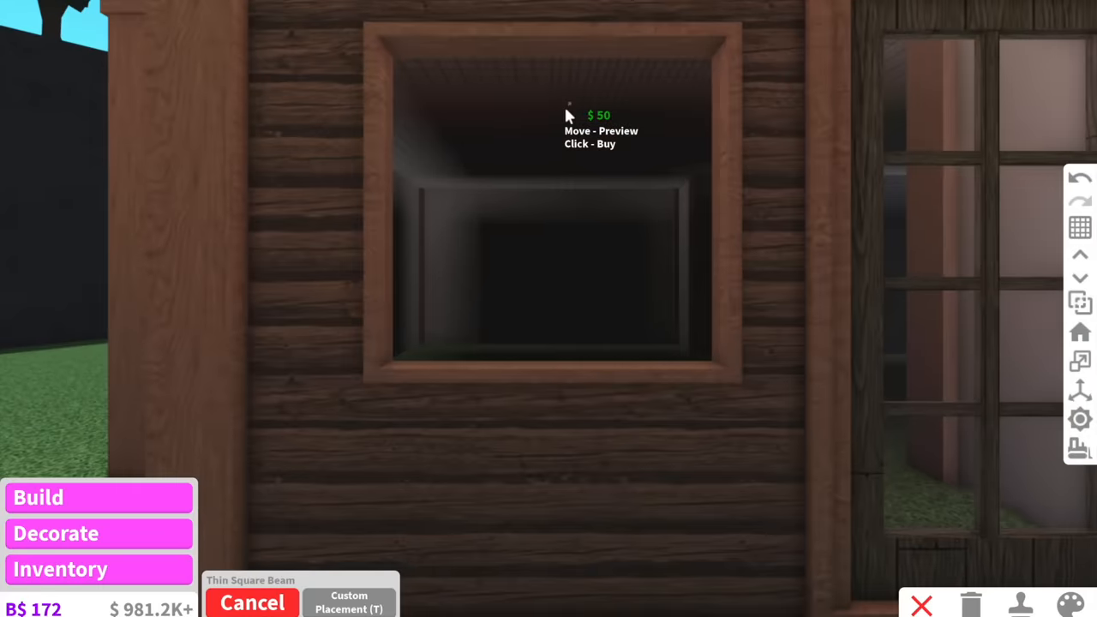
mouse_move(563, 377)
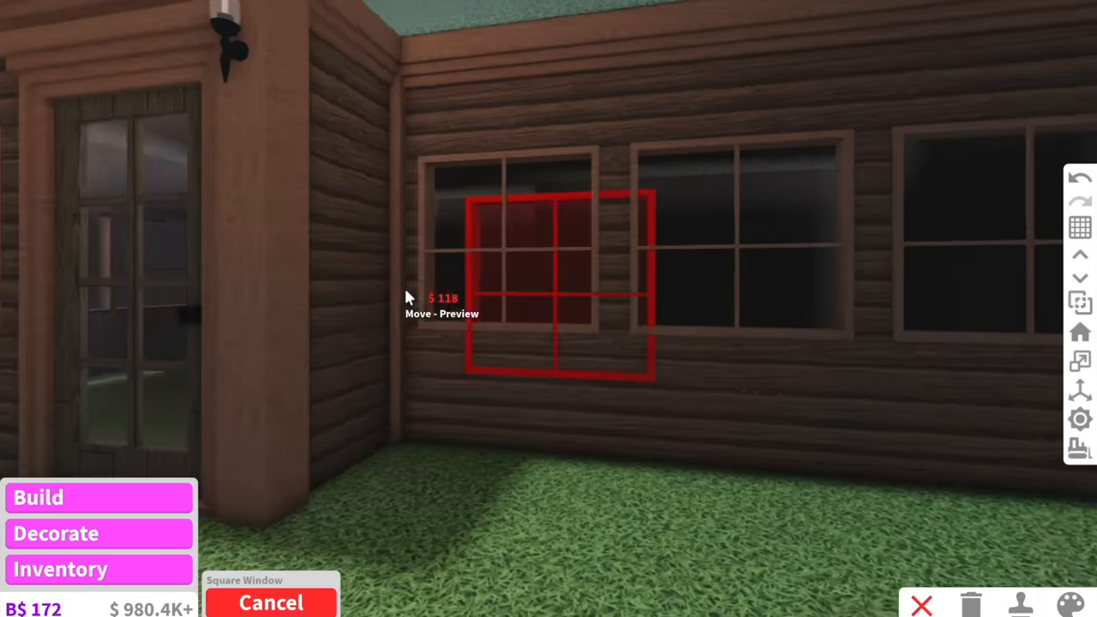
click(38, 497)
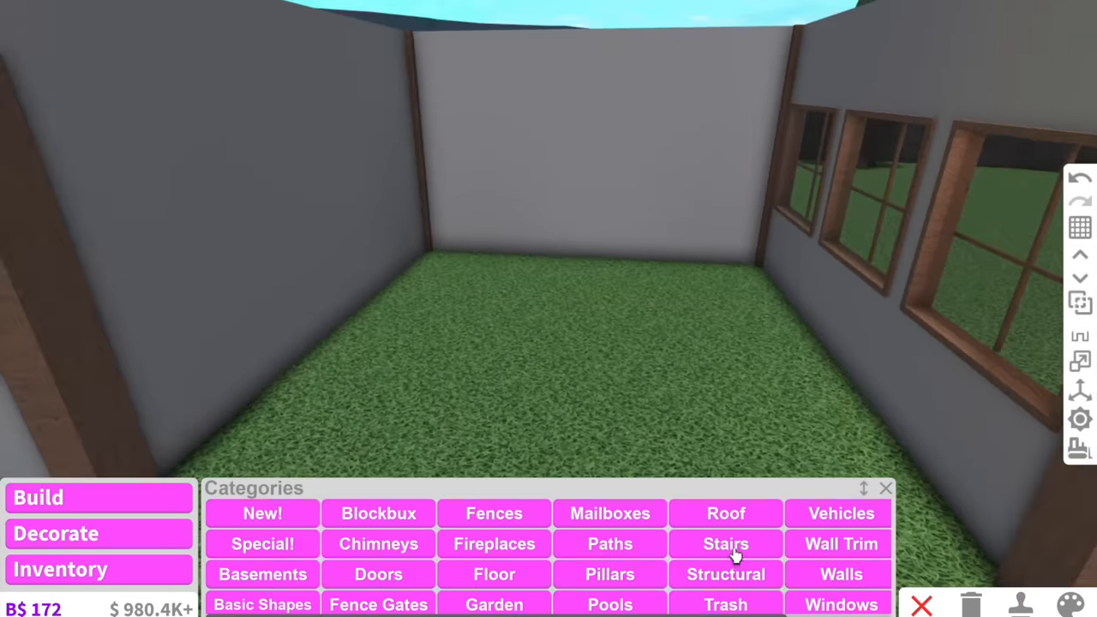
click(378, 575)
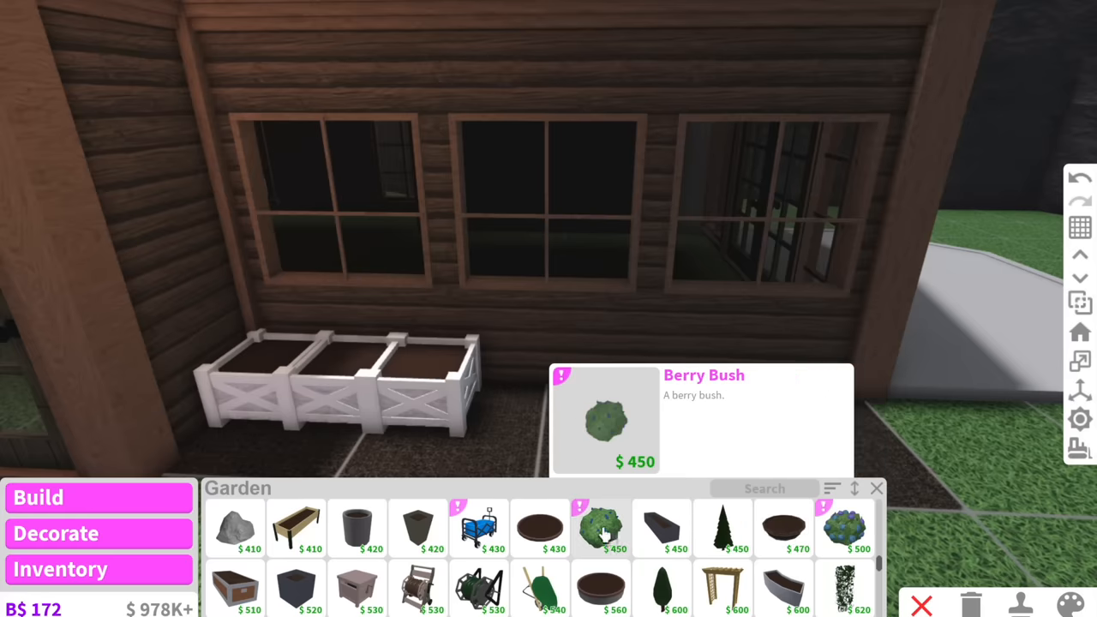
- Plant a berry bush beside the cabin windows
click(601, 527)
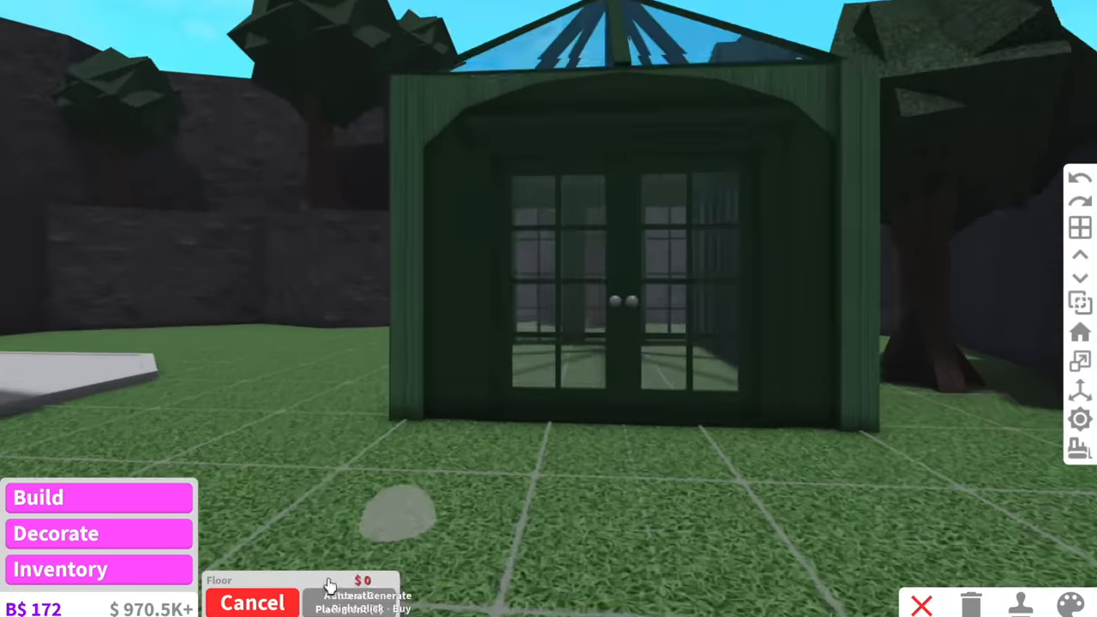
- Confirm the greenhouse floor, then choose garden plants for the greenhouse planters
click(1069, 604)
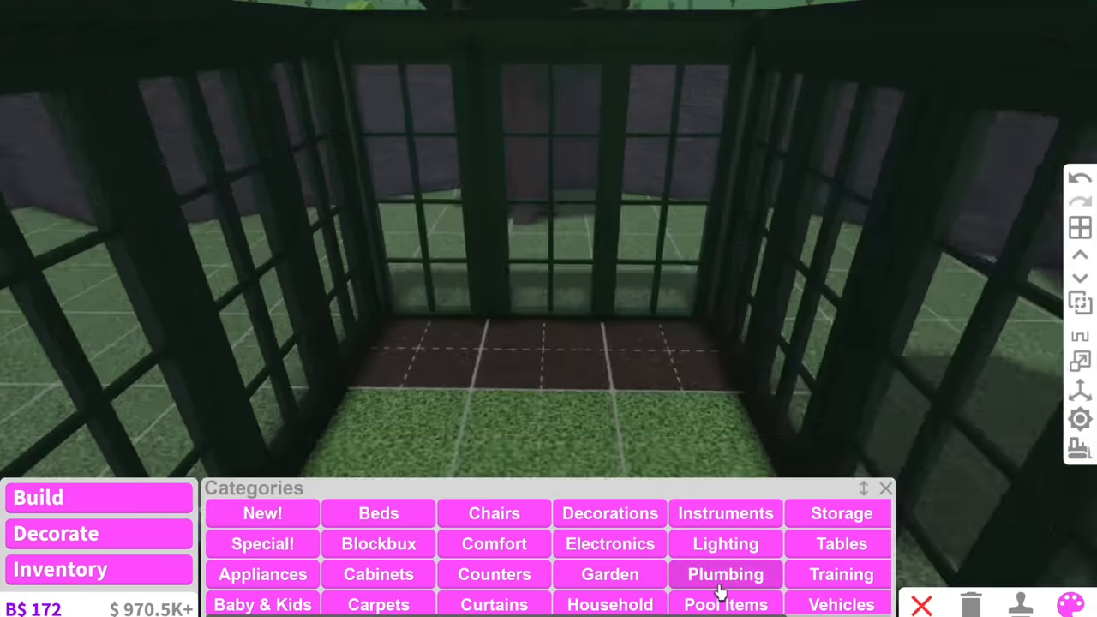
click(610, 575)
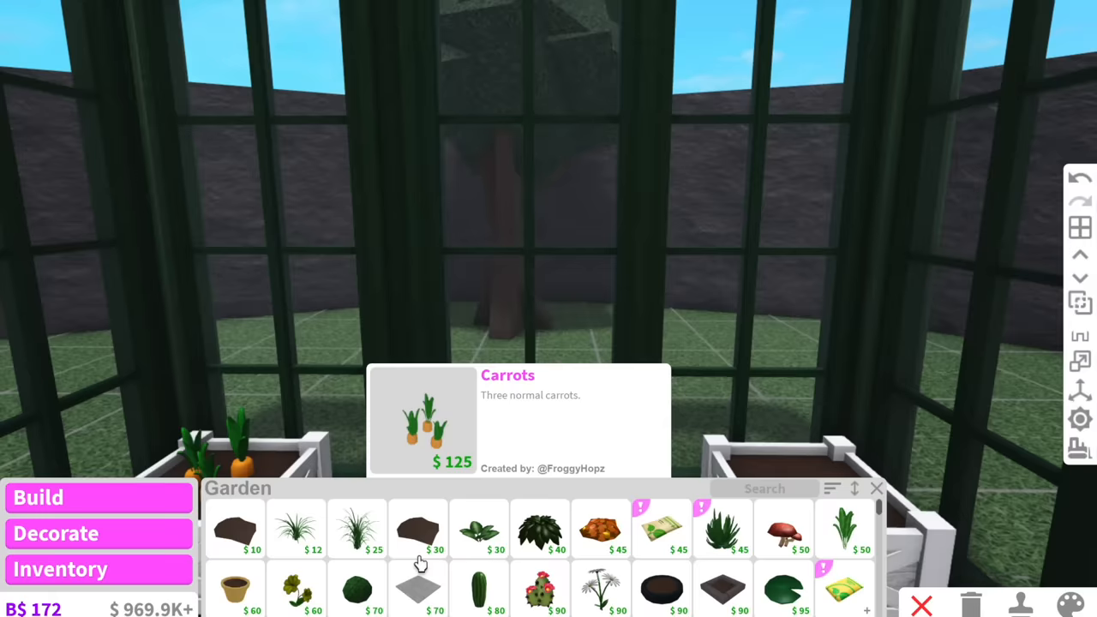
click(782, 527)
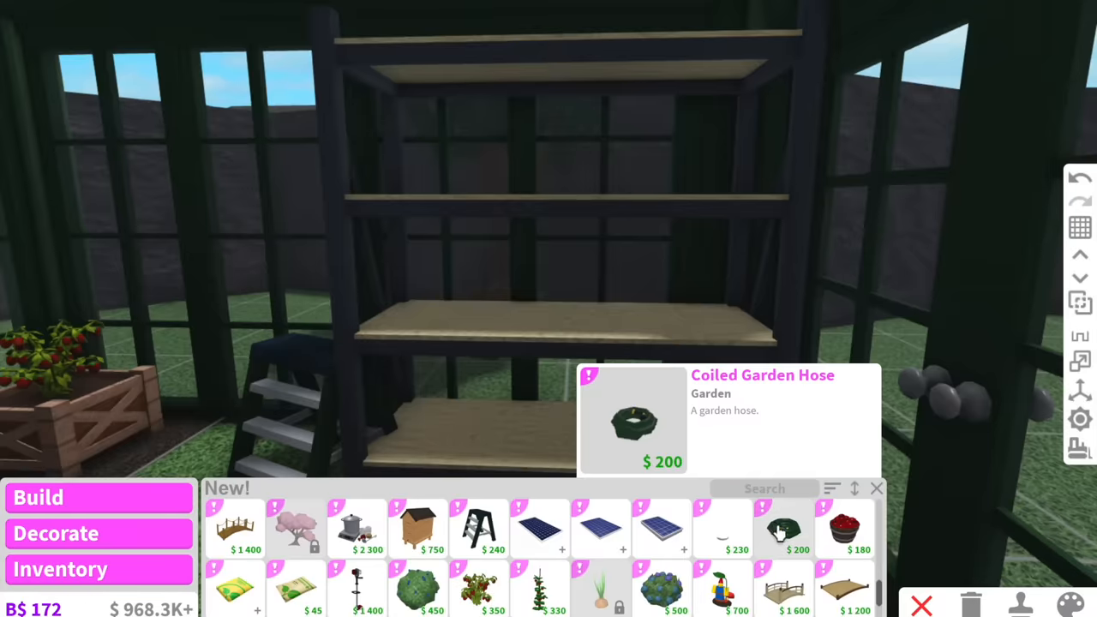
click(782, 530)
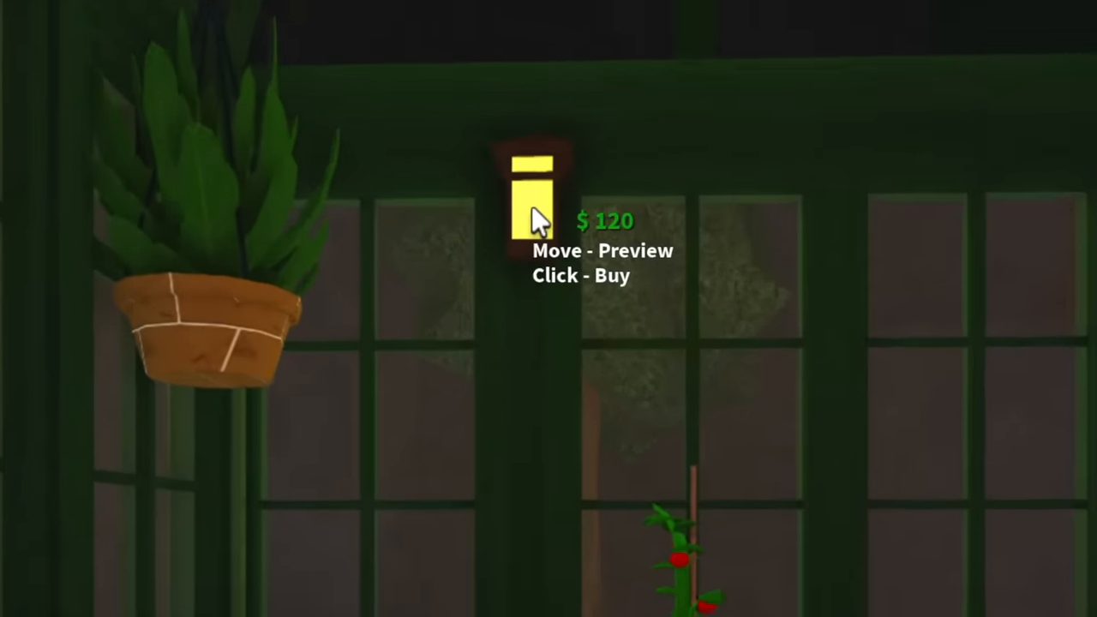
- Mount the wall light on the greenhouse frame
click(531, 197)
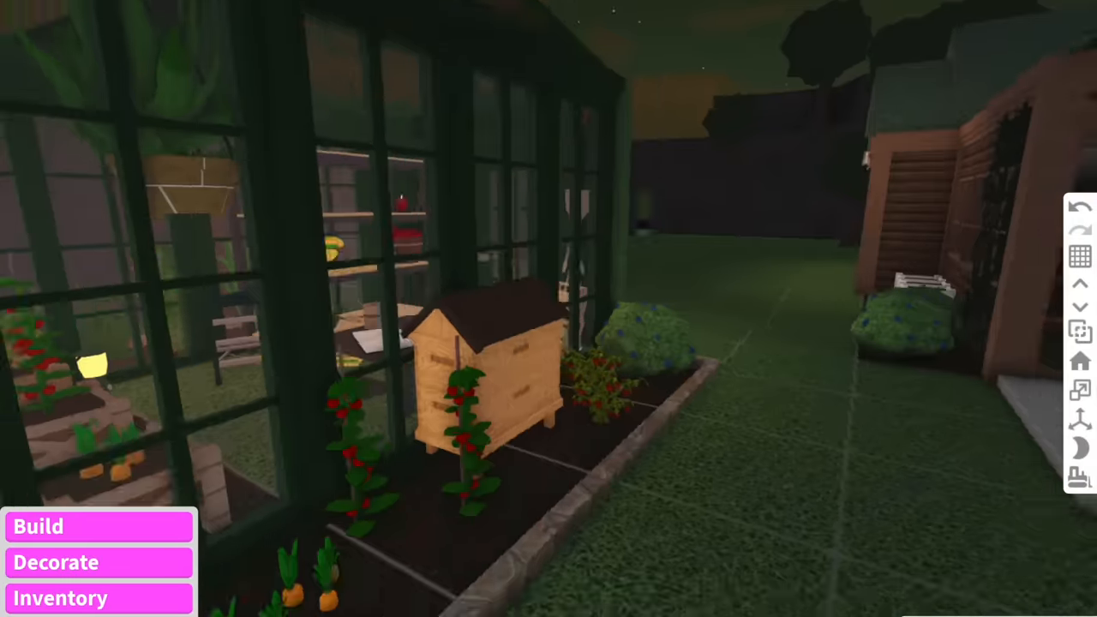
click(39, 526)
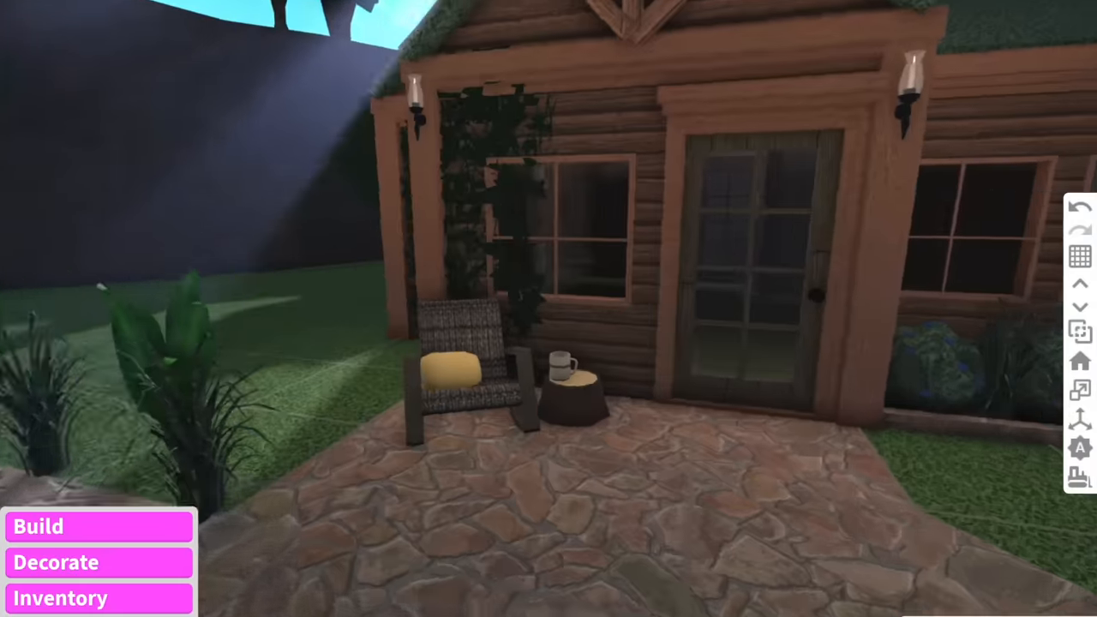
- Bring up the Decorate categories inside the cabin to browse ceiling lights
click(38, 526)
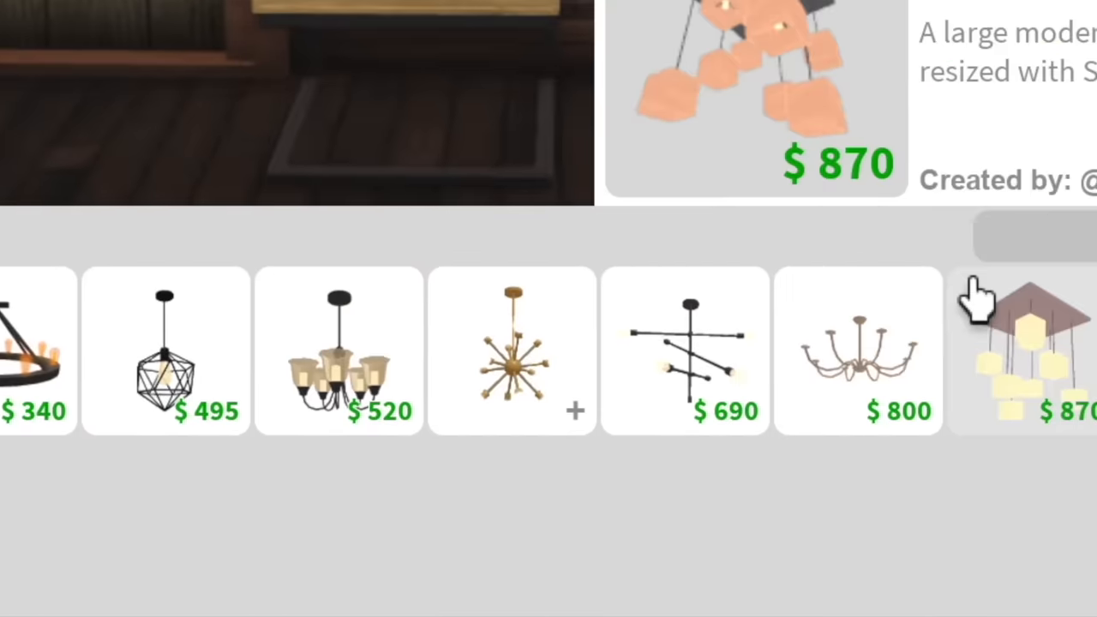
- Select the large modern cube pendant light for the cabin ceiling
click(857, 351)
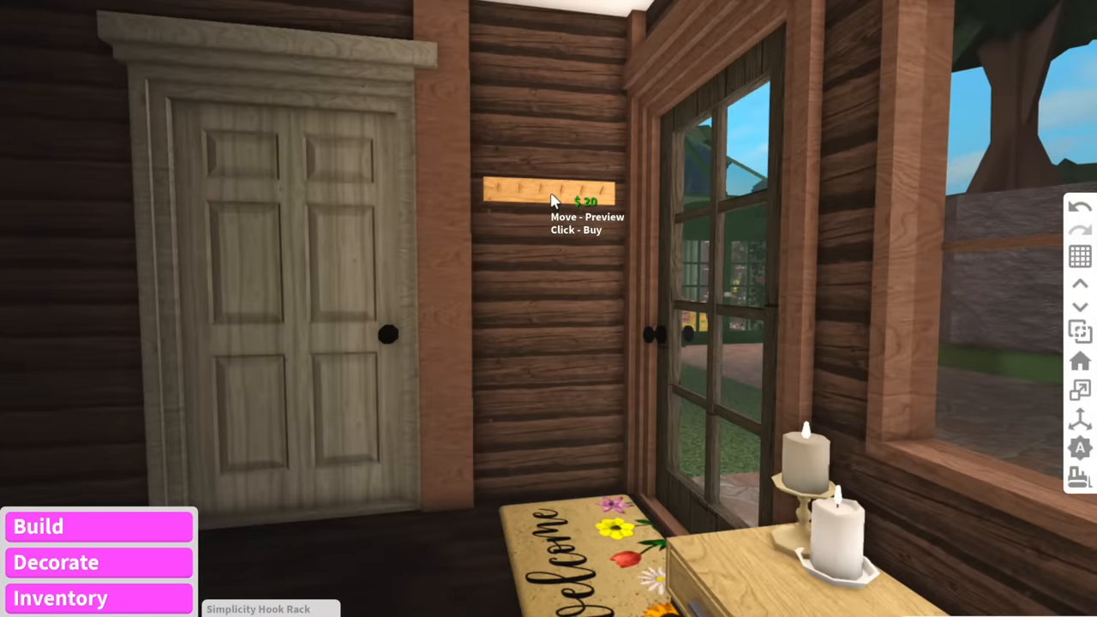
- Buy and hang the hook rack beside the entry door
click(549, 190)
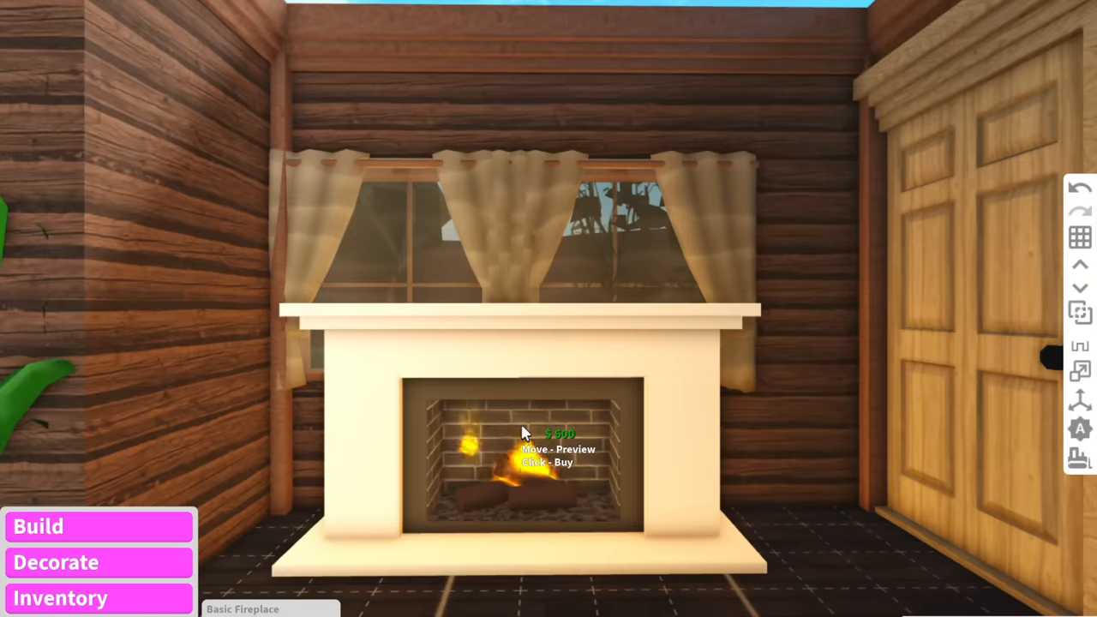
- Place the basic fireplace beneath the curtained bedroom window and reopen furniture categories
click(523, 432)
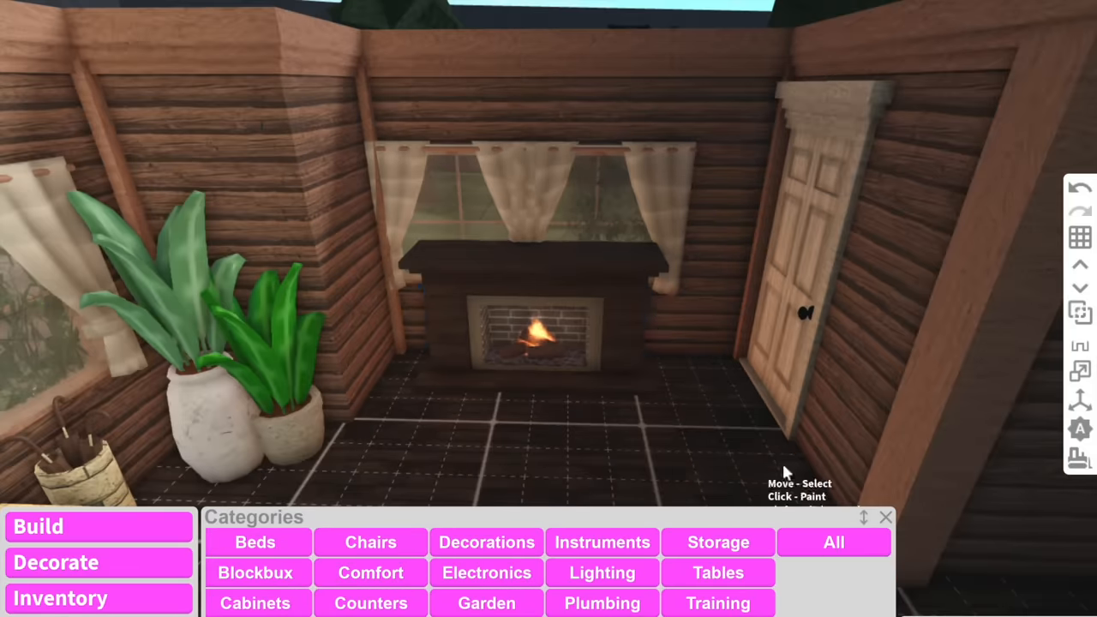
click(832, 541)
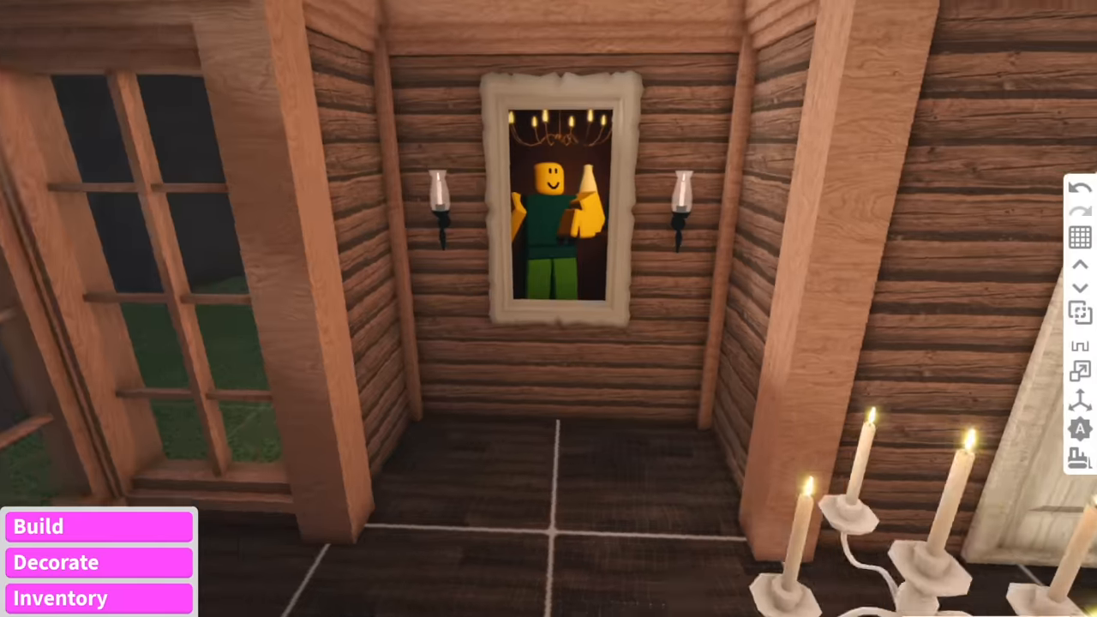
- Use a Build mode toolbar tool while decorating the log-wall nook
click(56, 562)
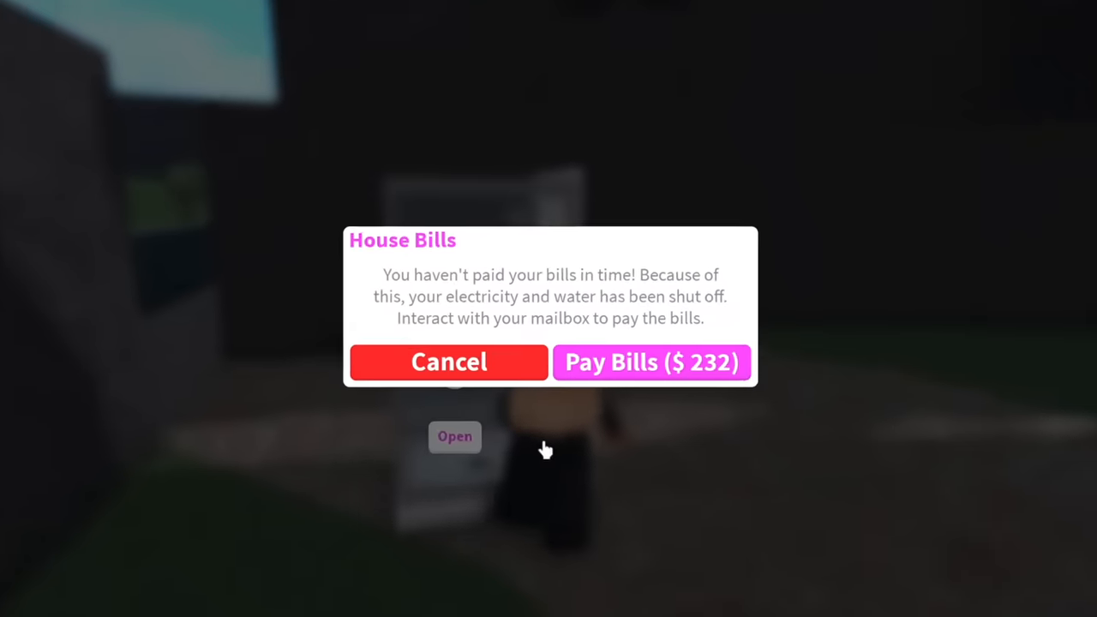
- Sell the large curved yard ground piece and cancel the unpaid bills warning
click(448, 362)
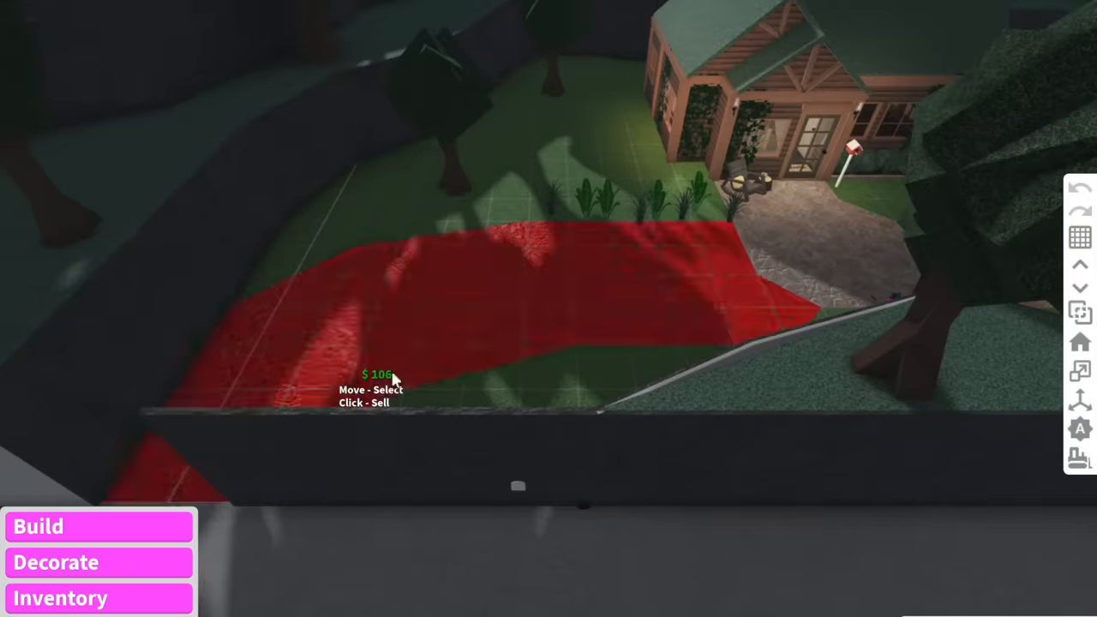
click(56, 563)
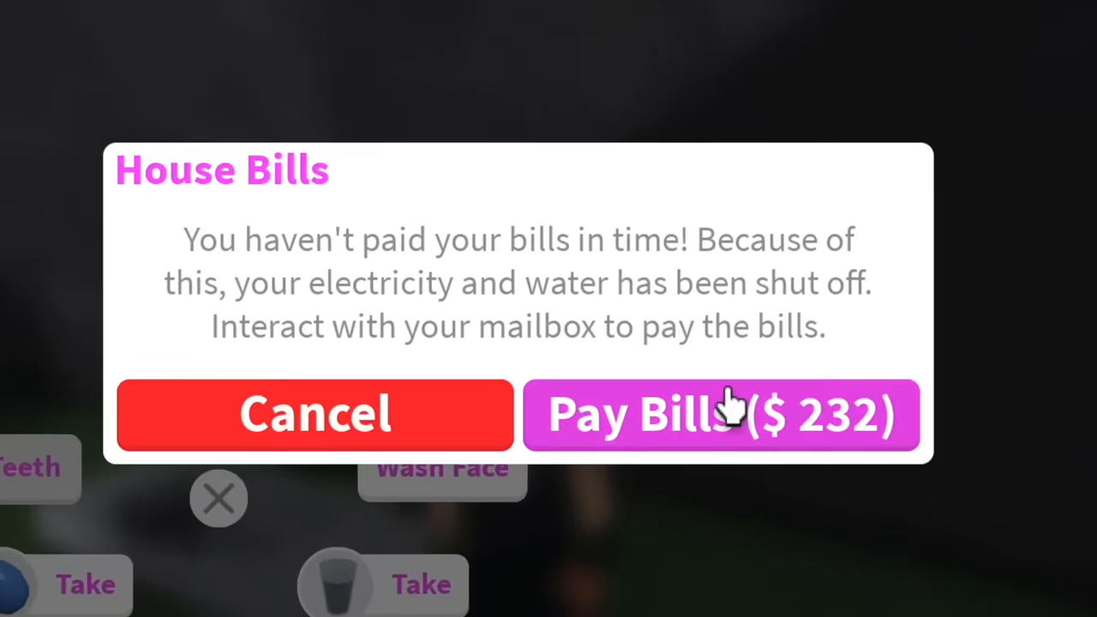
click(720, 413)
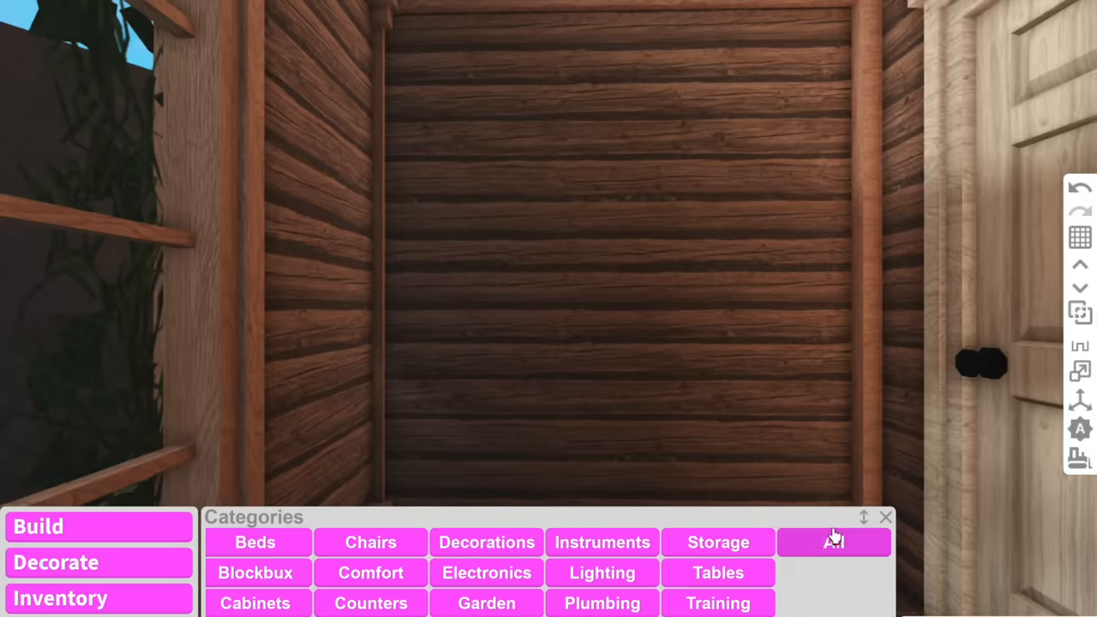
- Show every furniture category at once in the catalogue
click(833, 541)
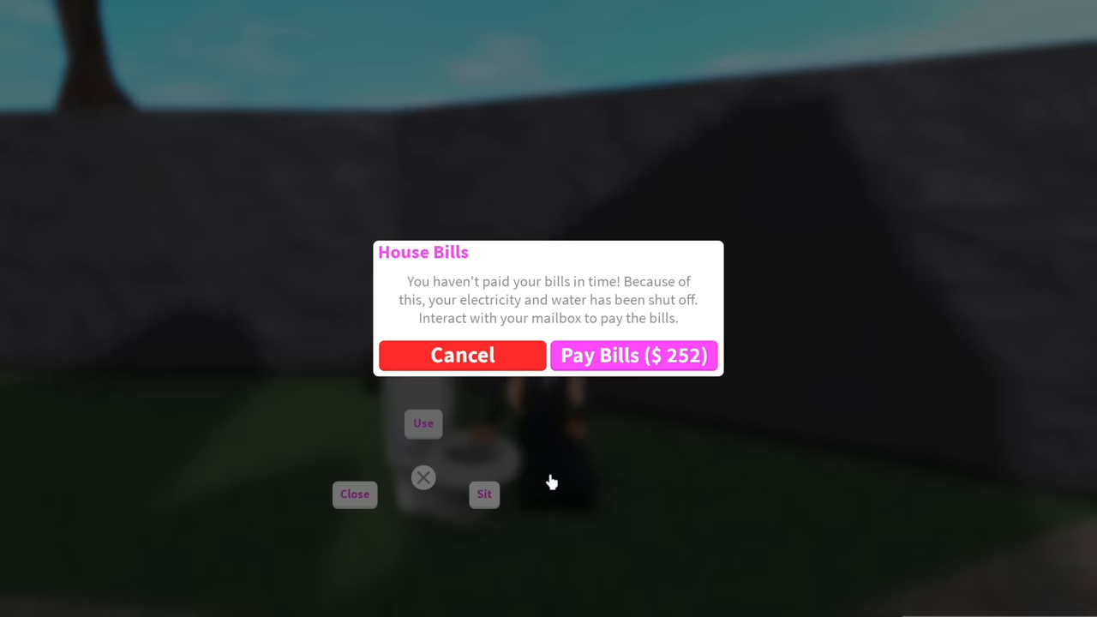
- Cancel the House Bills popup again, leaving the bills unpaid
click(462, 355)
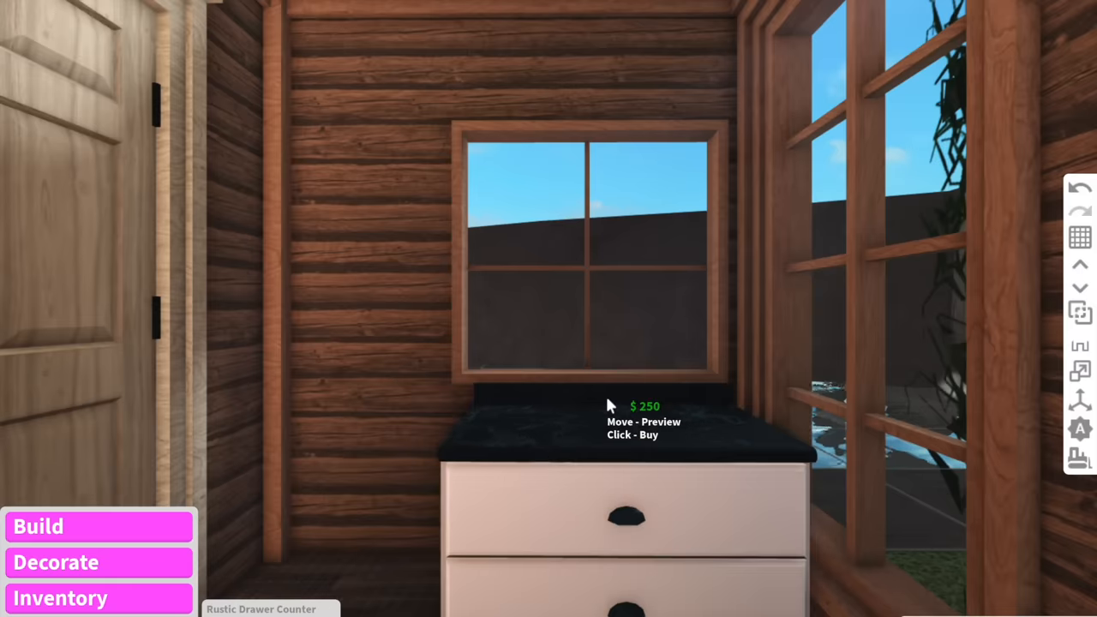
- Buy the rustic drawer counter, then add the Slotted Wood Soap Dish and Tilt Sink
click(608, 405)
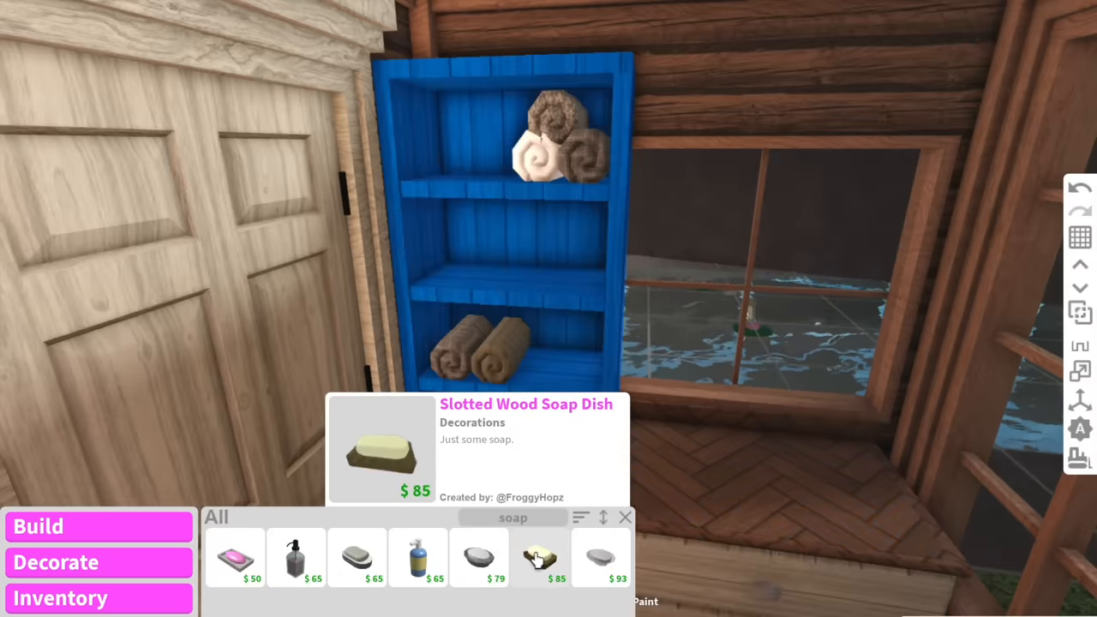
click(539, 557)
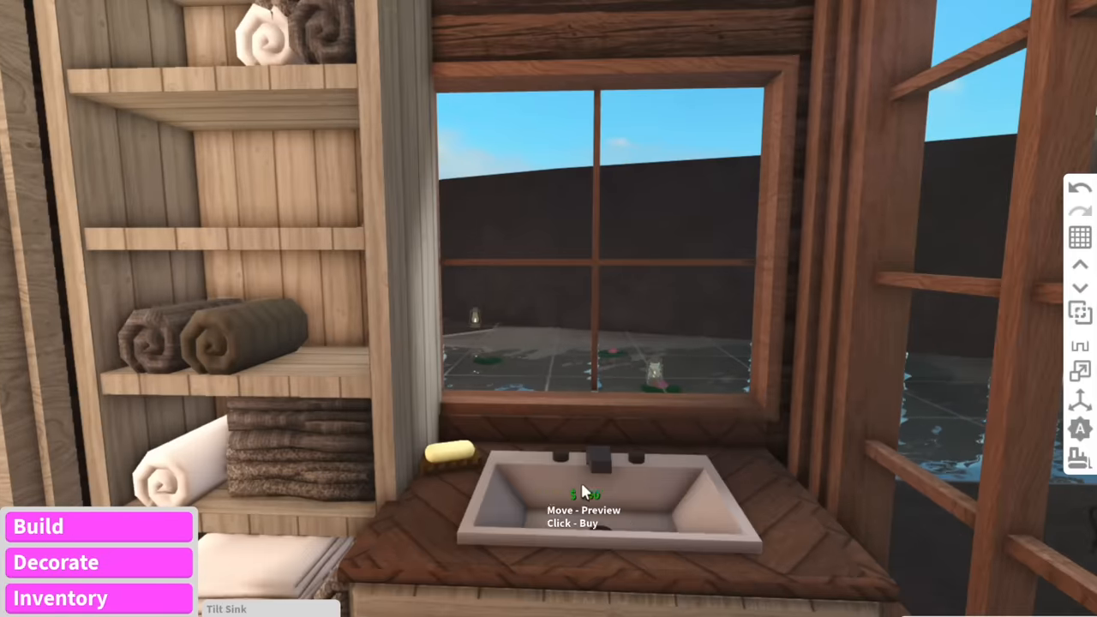
click(582, 493)
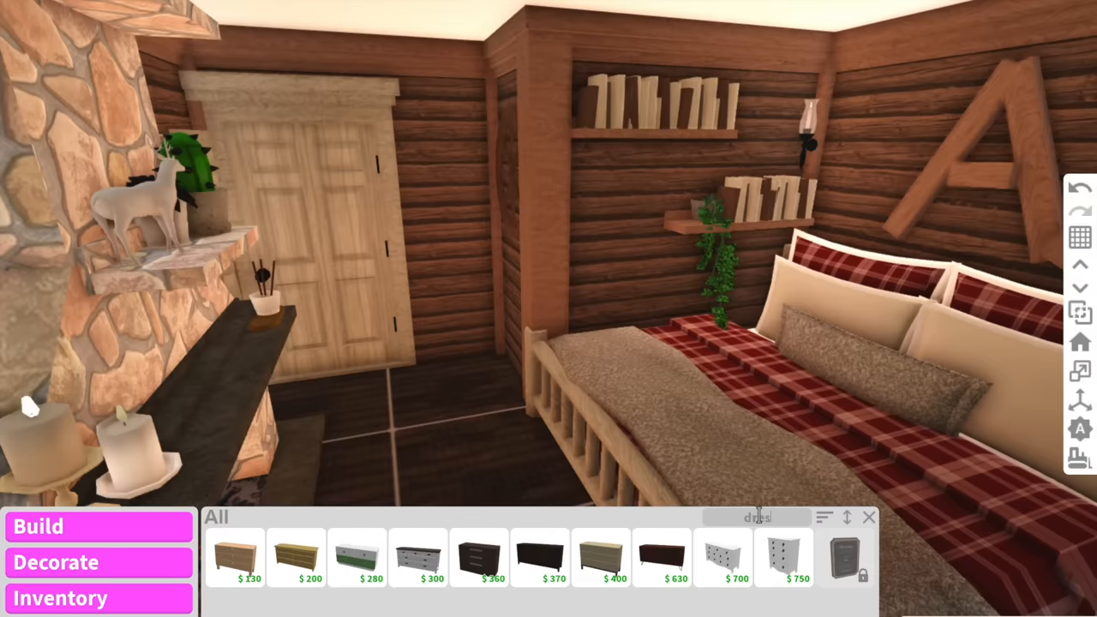
- Buy a dresser and place it beside the bedroom's stone fireplace
click(783, 557)
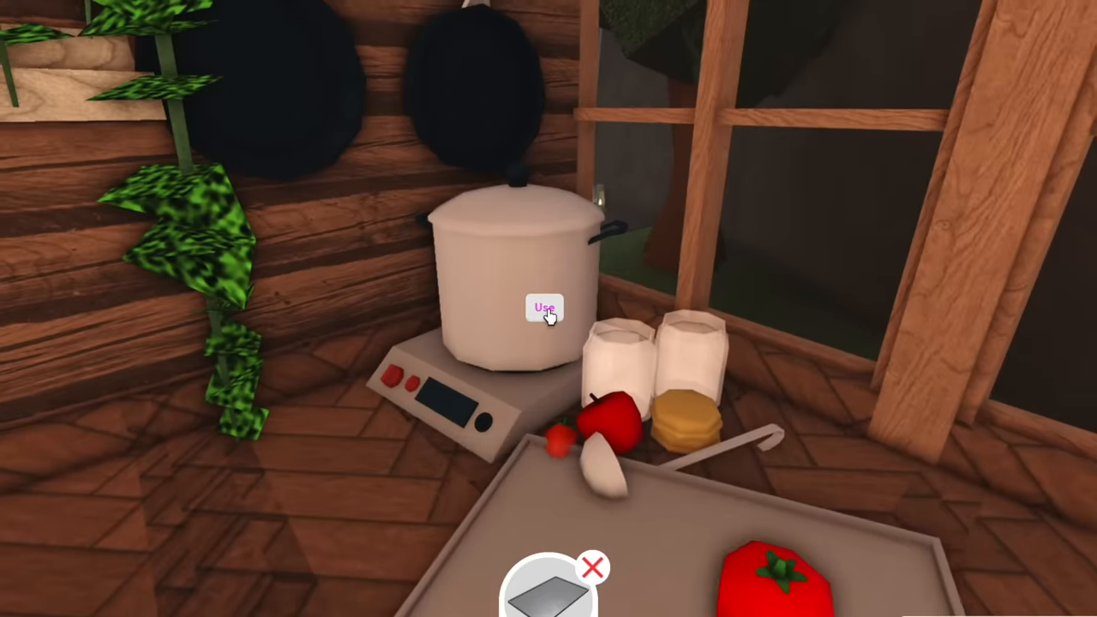
- Use the stock pot on the electric burner to begin cooking
click(545, 309)
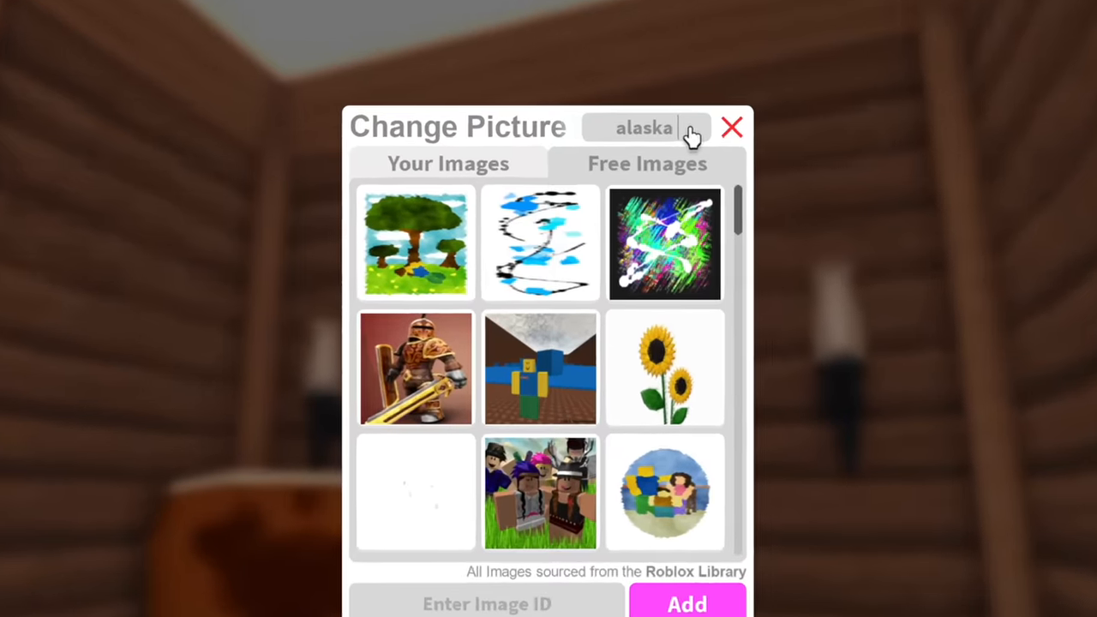
- Search the free image library for 'violet'
text(violet)
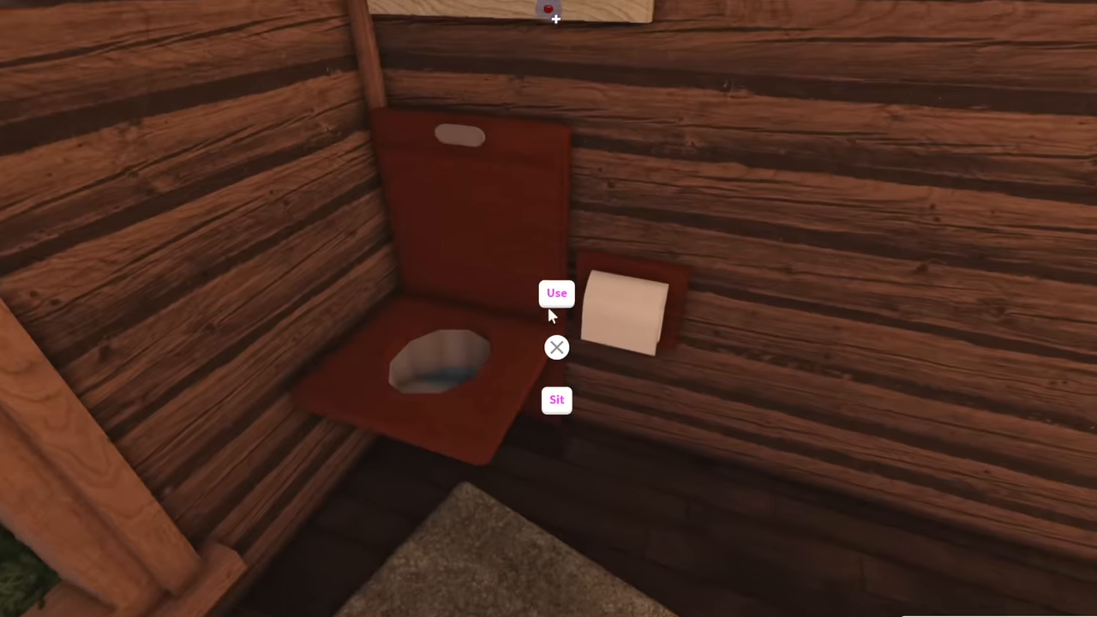
- Seat the character on the wooden outhouse toilet below the two framed night pictures
click(556, 399)
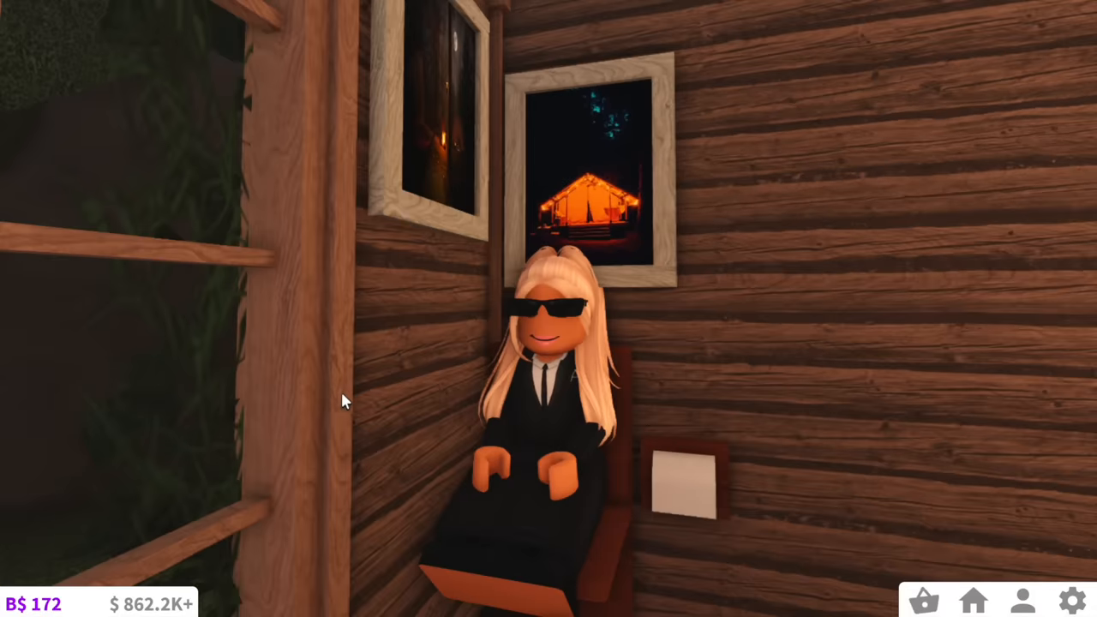